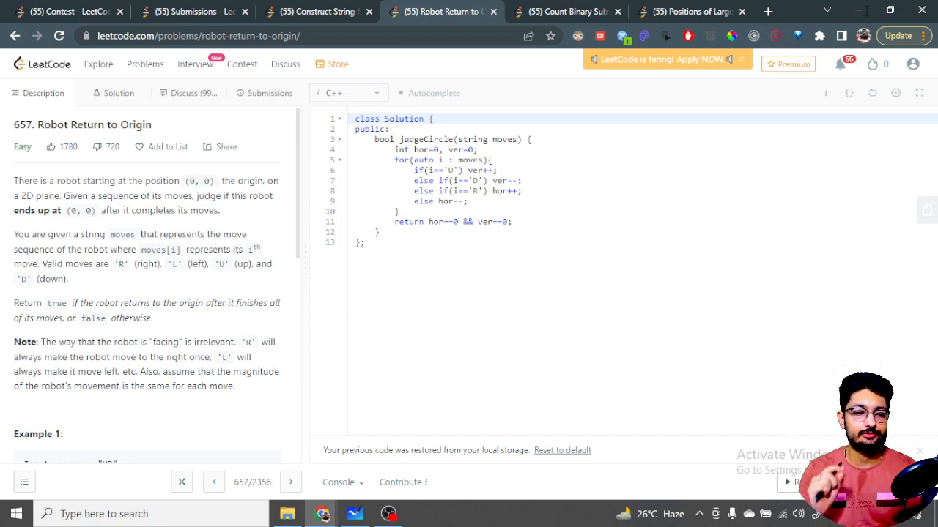
- Scroll through the Robot Return to Origin description down to the judgeCircle C++ code
{"action": "scroll", "scroll_direction": "down", "scroll_amount": 3}
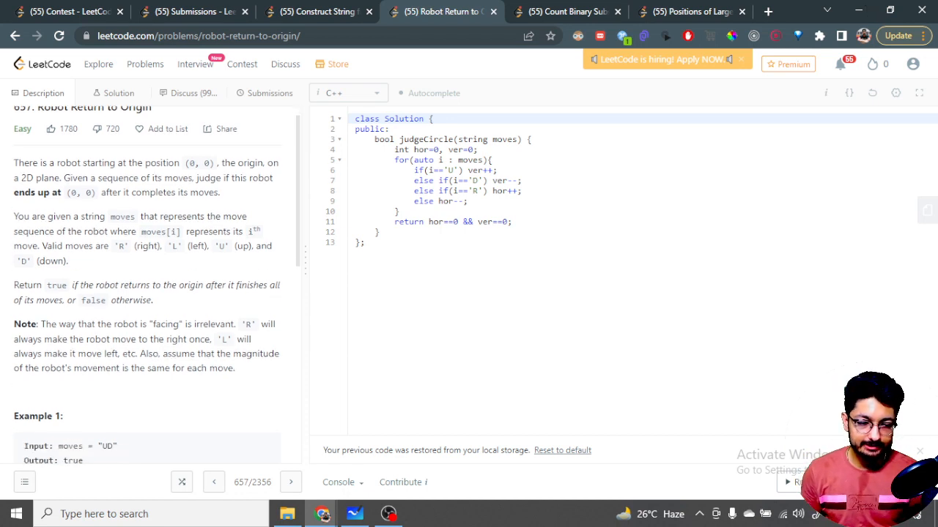
{"action": "scroll", "scroll_direction": "down", "scroll_amount": 3}
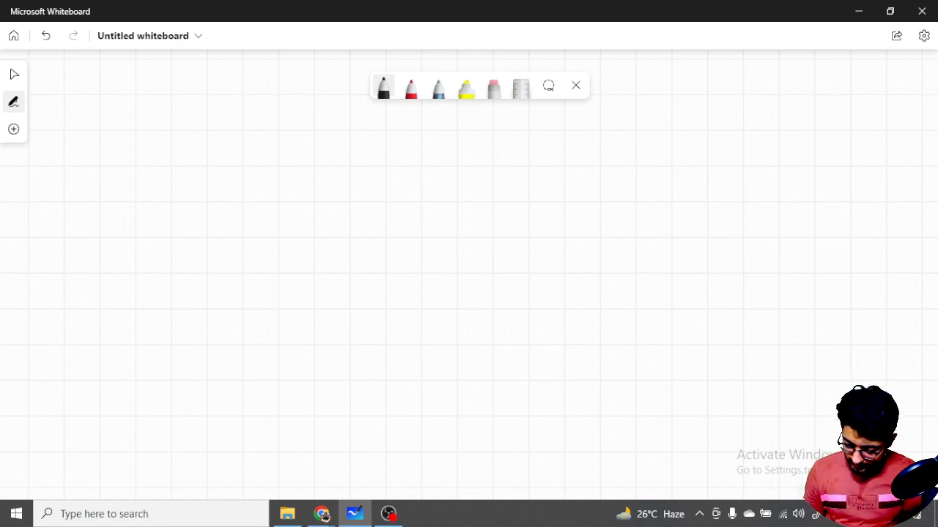
- Draw a black grid border and lines with one hatched centre cell, then pick red ink
{"action": "left_click_drag", "start_coordinate": [608, 167], "coordinate": [281, 410]}
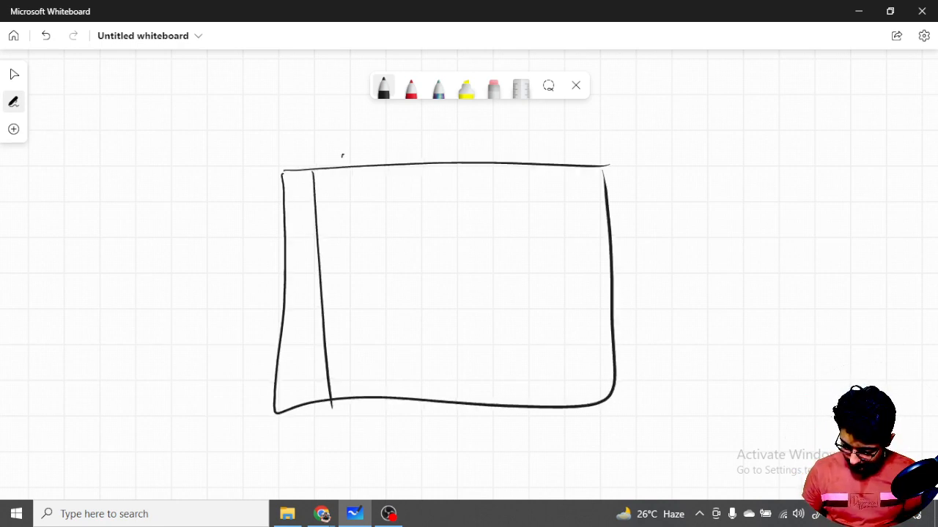
{"action": "left_click_drag", "start_coordinate": [381, 147], "coordinate": [388, 437]}
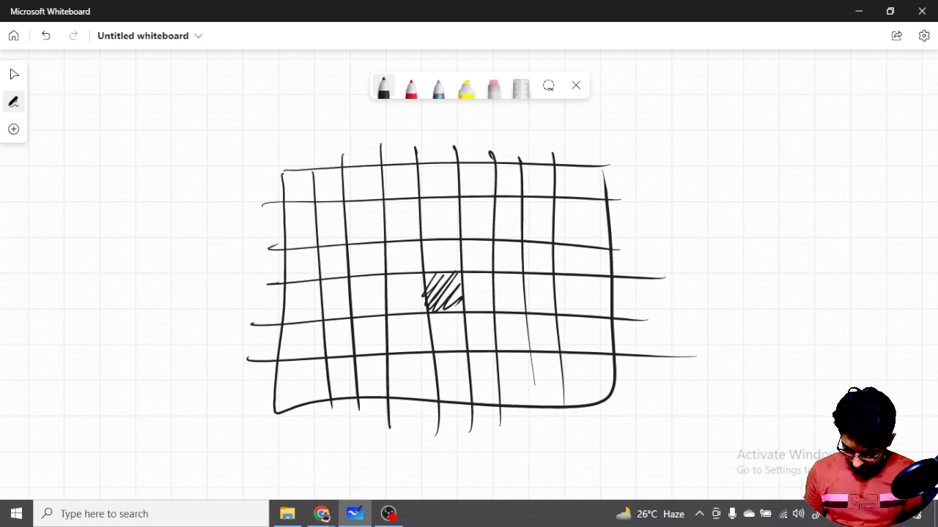
{"action": "left_click", "coordinate": [410, 88]}
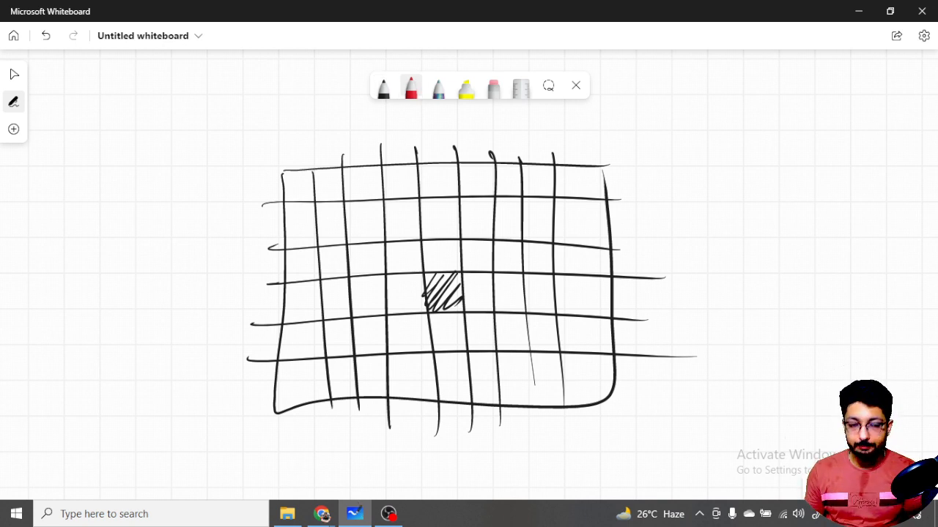
- Draw red arrows up, right, down and left, closing a loop back at the start cell
{"action": "left_click_drag", "start_coordinate": [427, 300], "coordinate": [437, 249]}
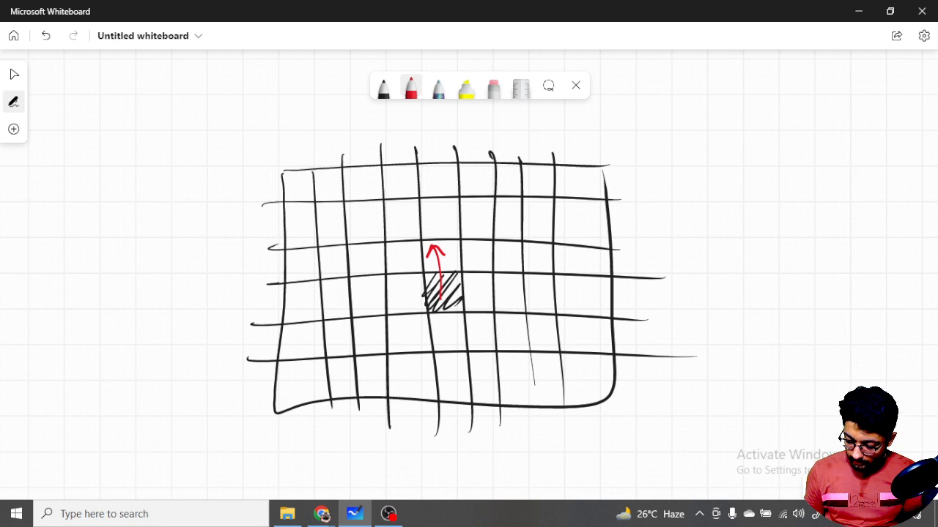
{"action": "left_click_drag", "start_coordinate": [437, 252], "coordinate": [486, 252]}
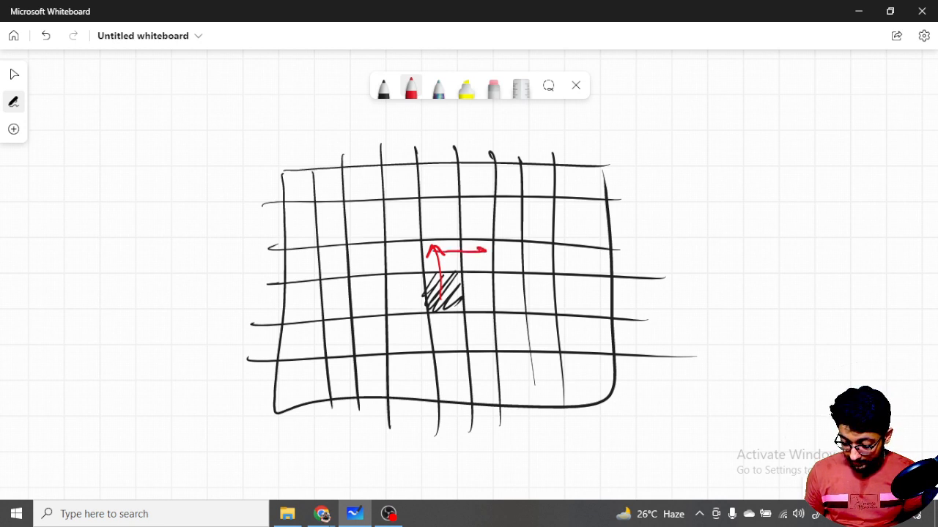
{"action": "left_click_drag", "start_coordinate": [481, 255], "coordinate": [510, 296]}
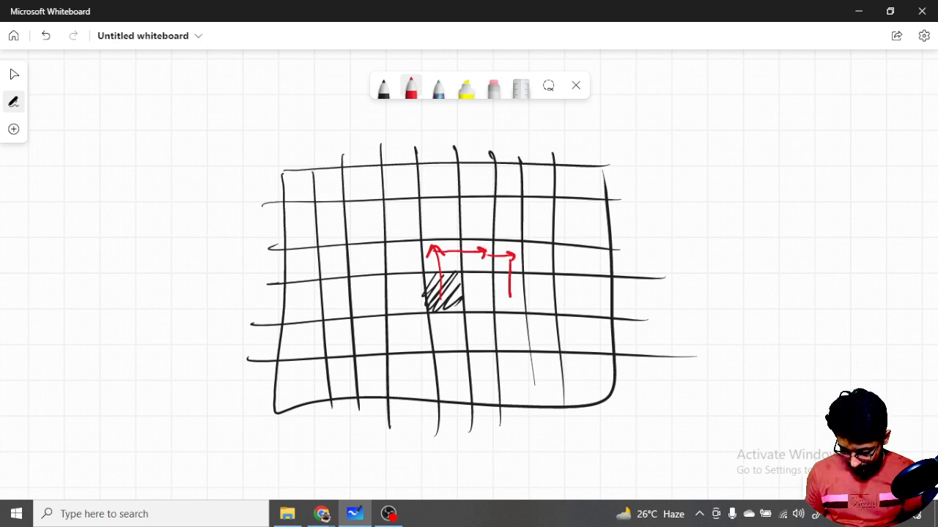
{"action": "left_click_drag", "start_coordinate": [512, 296], "coordinate": [440, 296]}
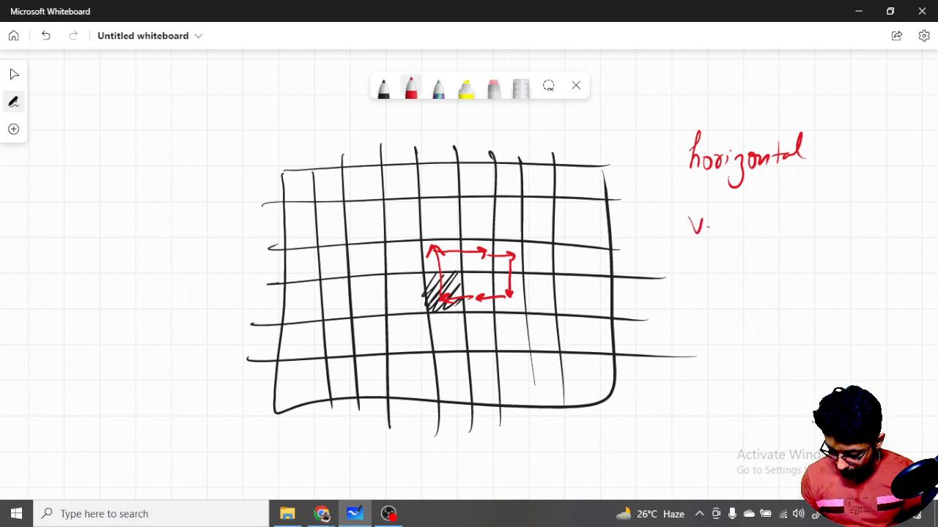
- Write 'vertical' and draw red vertical and horizontal axes through the start cell
{"action": "type", "text": "vertical"}
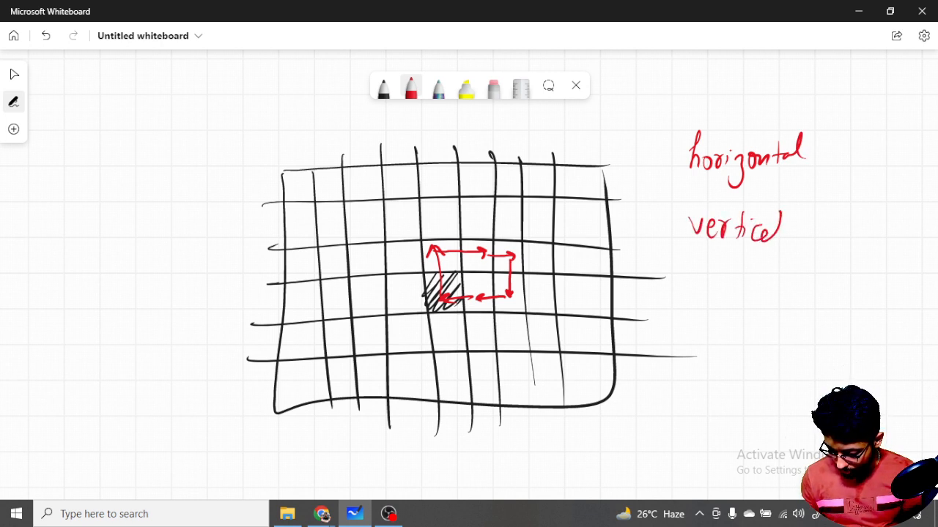
{"action": "left_click_drag", "start_coordinate": [436, 425], "coordinate": [436, 120]}
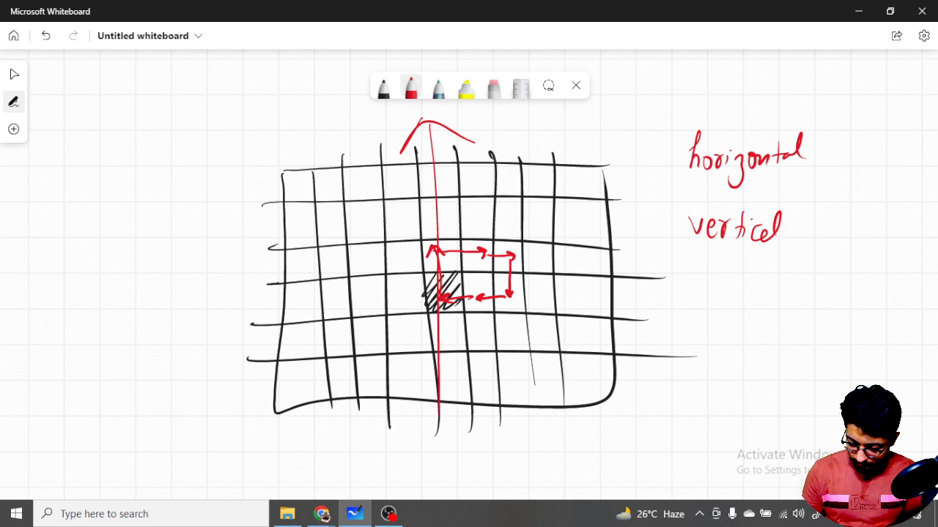
{"action": "left_click_drag", "start_coordinate": [198, 281], "coordinate": [676, 276]}
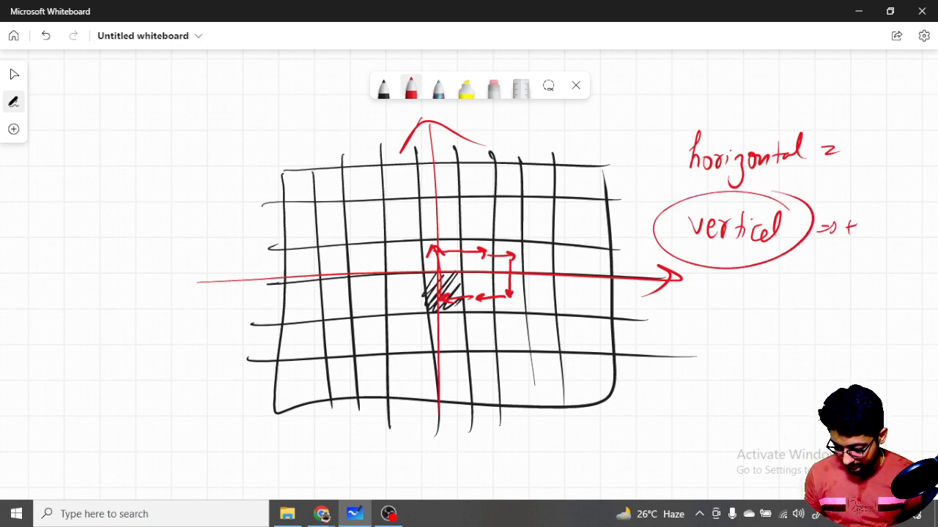
- Note counter values beside the labels, then cross them out and update them
{"action": "left_click_drag", "start_coordinate": [850, 227], "coordinate": [893, 241]}
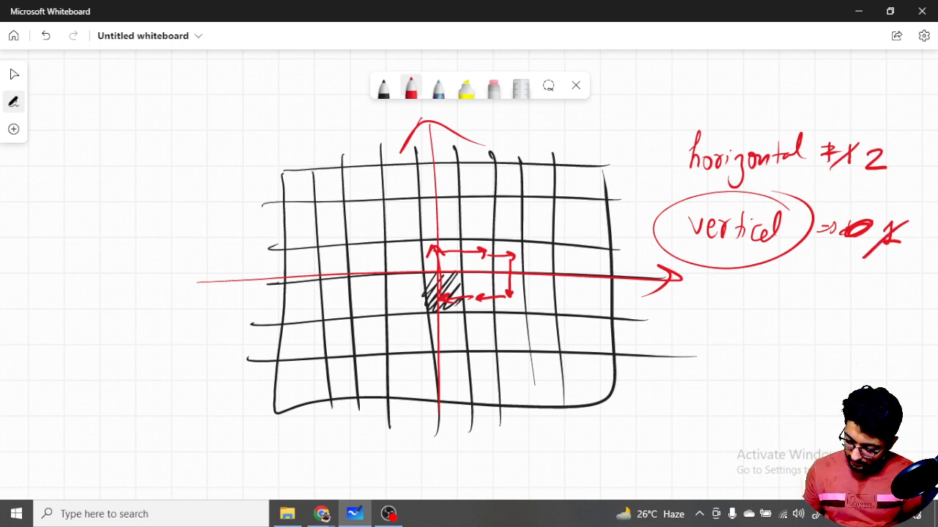
{"action": "left_click_drag", "start_coordinate": [872, 264], "coordinate": [894, 285]}
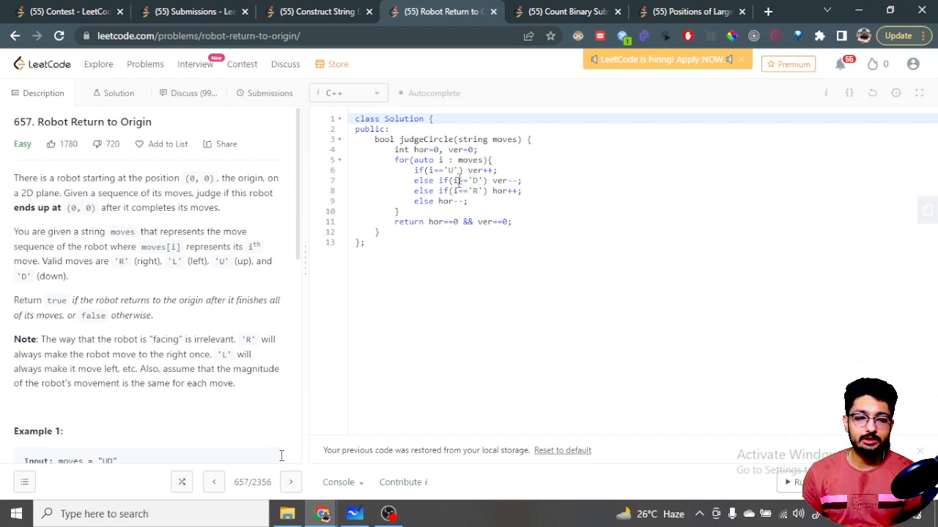
{"action": "mouse_move", "coordinate": [512, 199]}
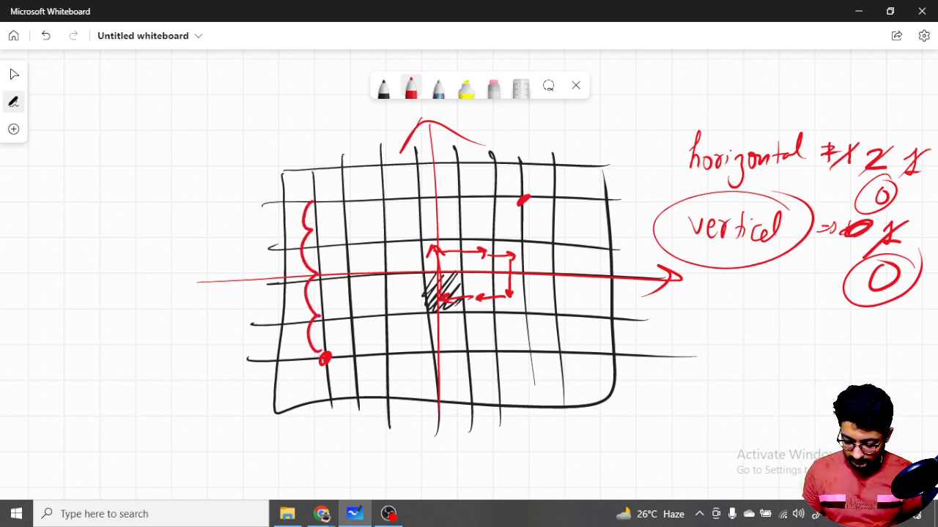
- Trace a wavy red path along the grid's top edge, meeting the left-side brace
{"action": "left_click_drag", "start_coordinate": [308, 202], "coordinate": [525, 194]}
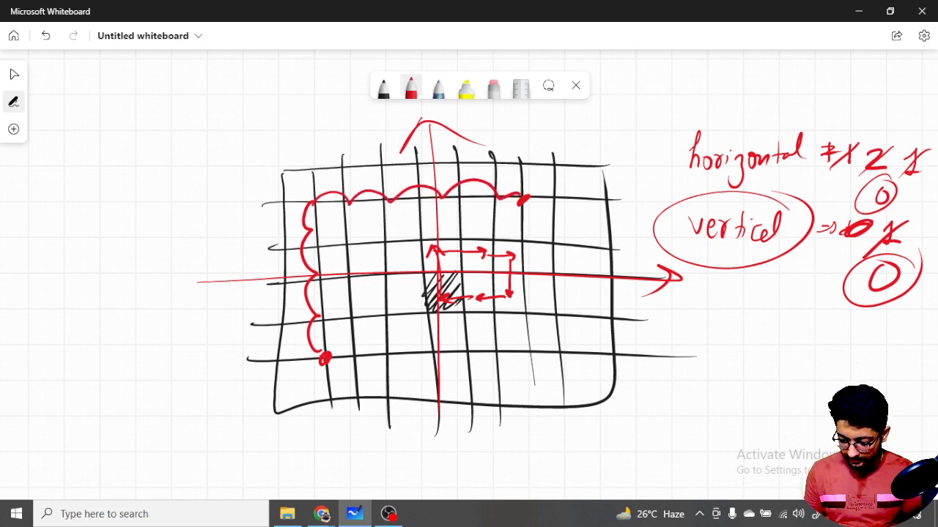